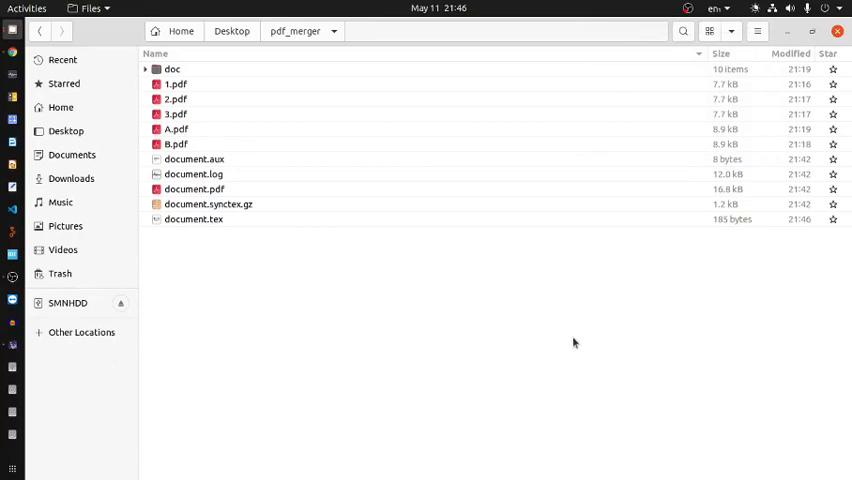
pyautogui.moveTo(574, 337)
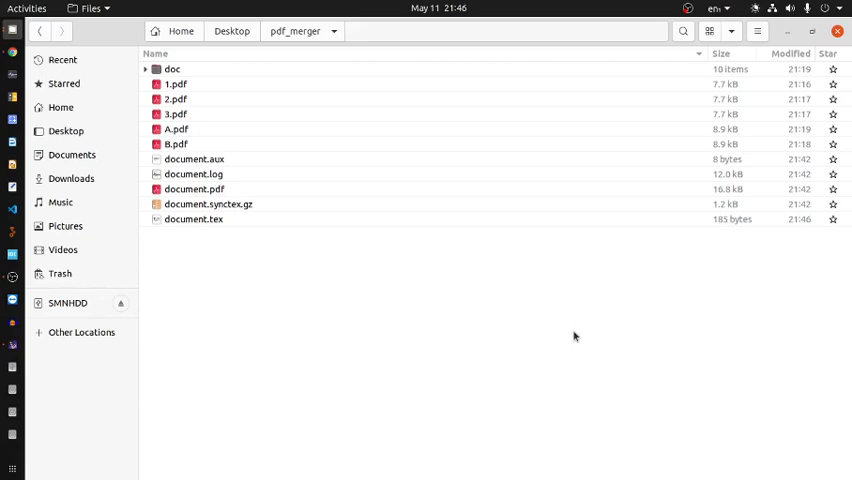
# Preview the contents of 1.pdf and 2.pdf from the file list.
pyautogui.click(175, 84)
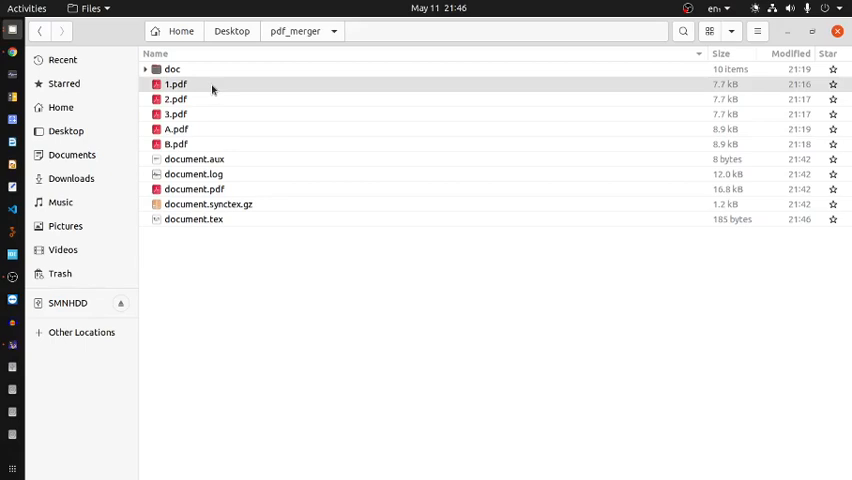
pyautogui.doubleClick(175, 84)
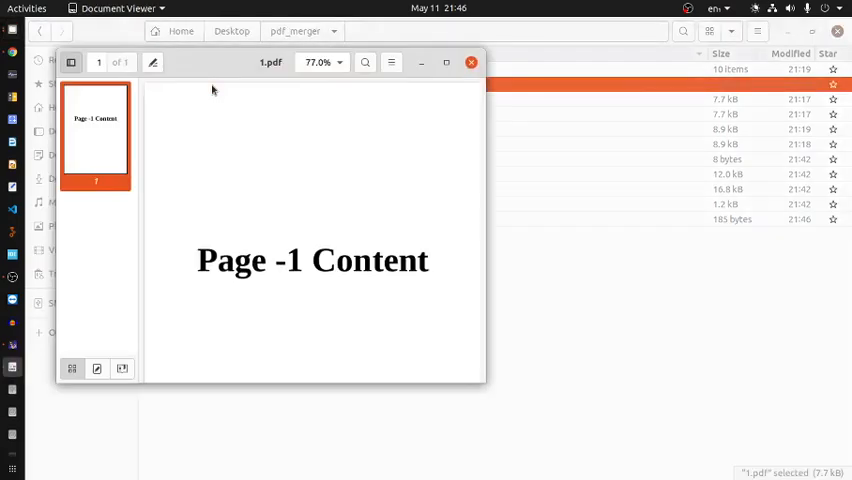
pyautogui.click(471, 62)
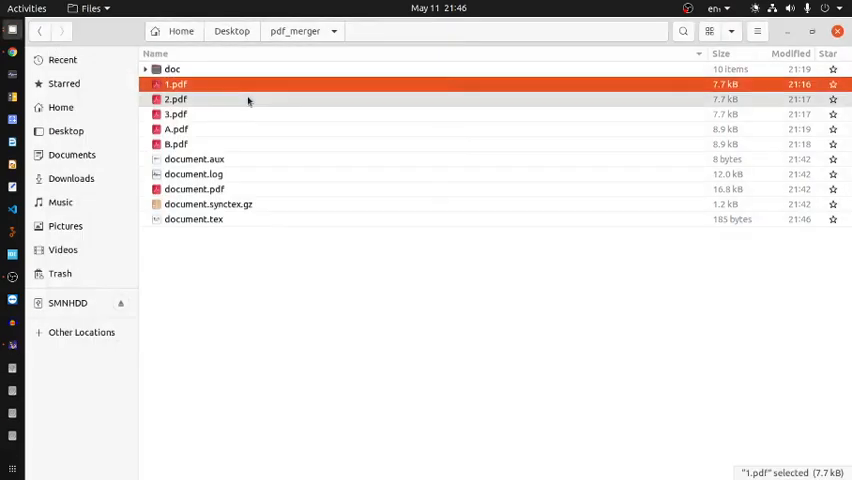
pyautogui.doubleClick(175, 99)
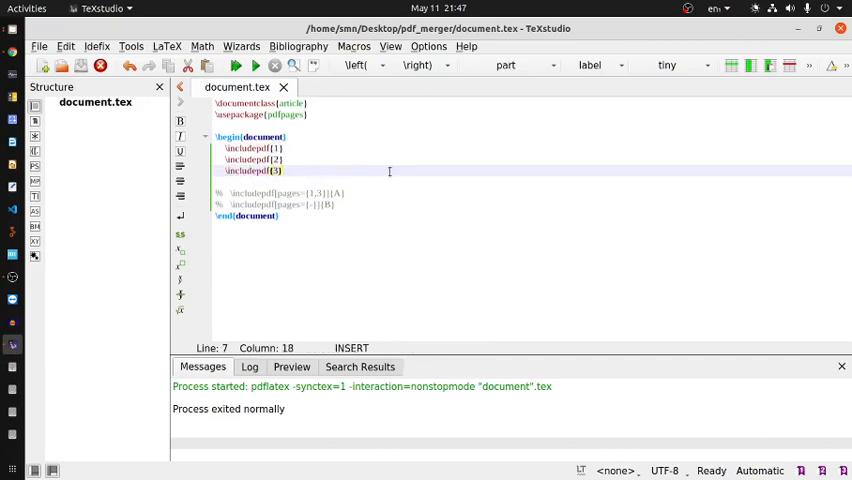
# Compile the three single-file \includepdf lines and view page 1 of document.pdf.
pyautogui.moveTo(225, 148); pyautogui.dragTo(308, 170)
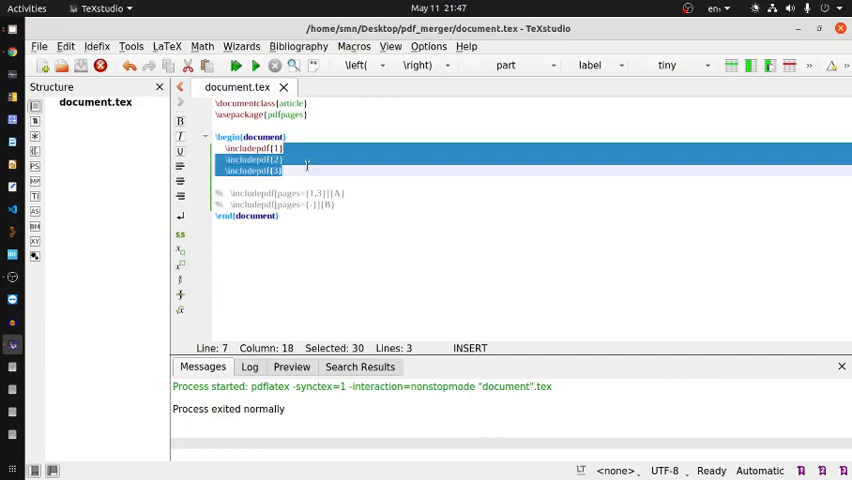
pyautogui.click(280, 148)
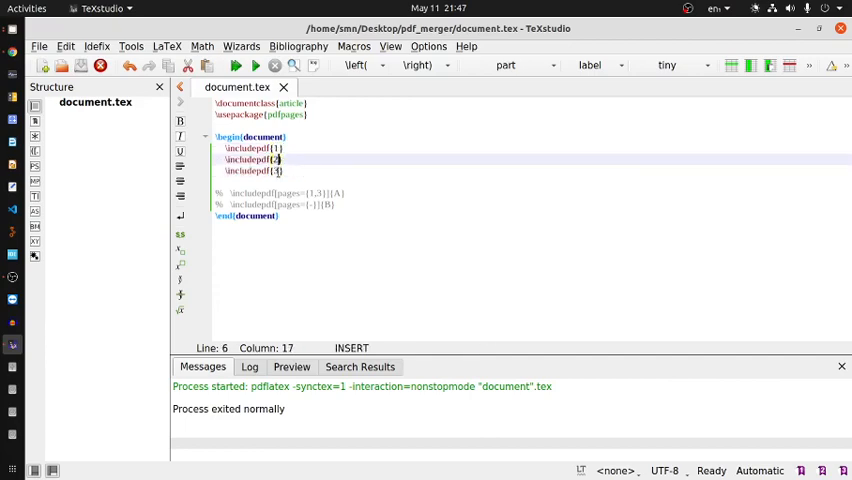
pyautogui.click(235, 65)
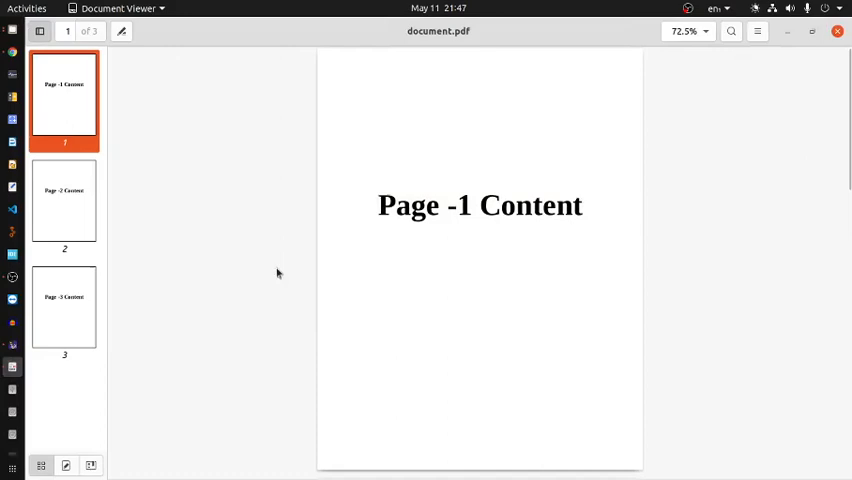
pyautogui.moveTo(62, 138)
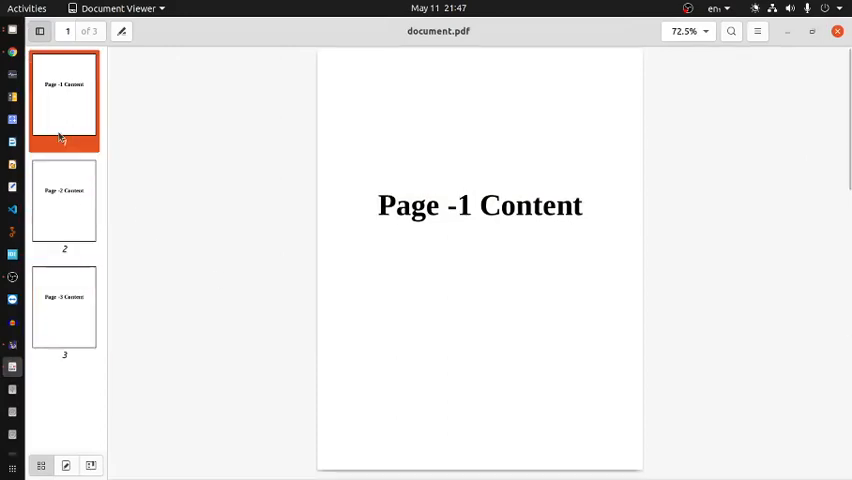
pyautogui.click(64, 310)
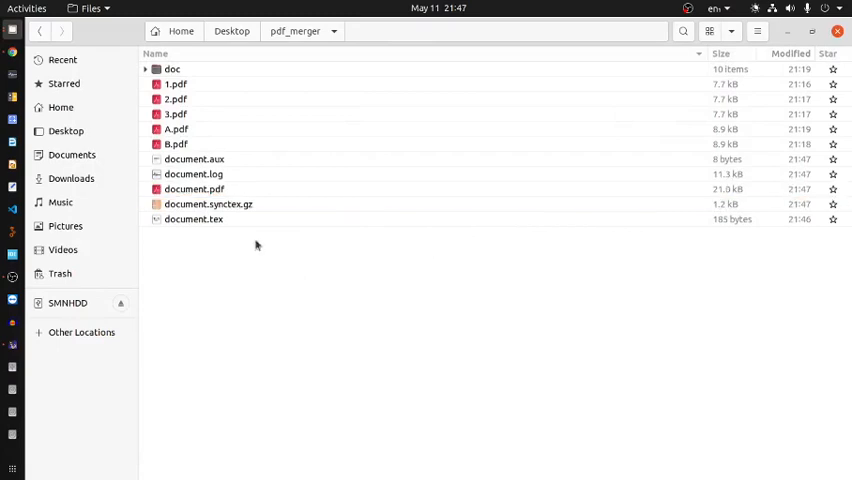
# Browse the page thumbnails of A.pdf (pages 1–3) and B.pdf (pages 4–6).
pyautogui.doubleClick(176, 129)
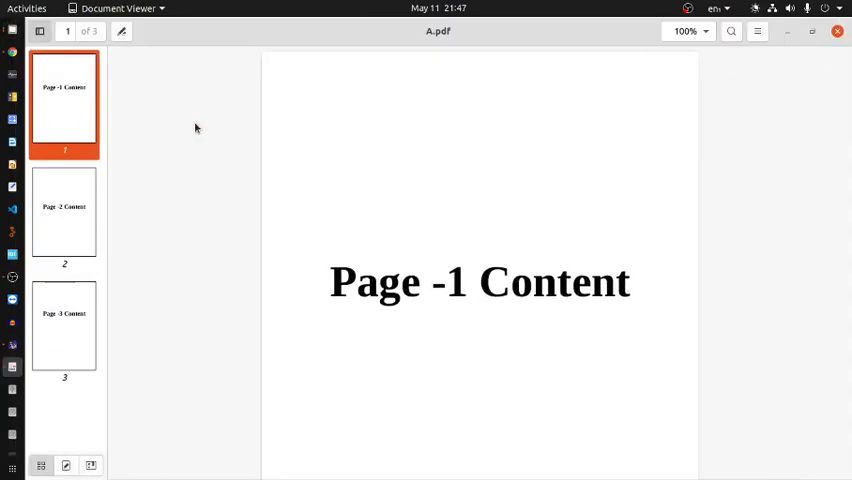
pyautogui.click(64, 330)
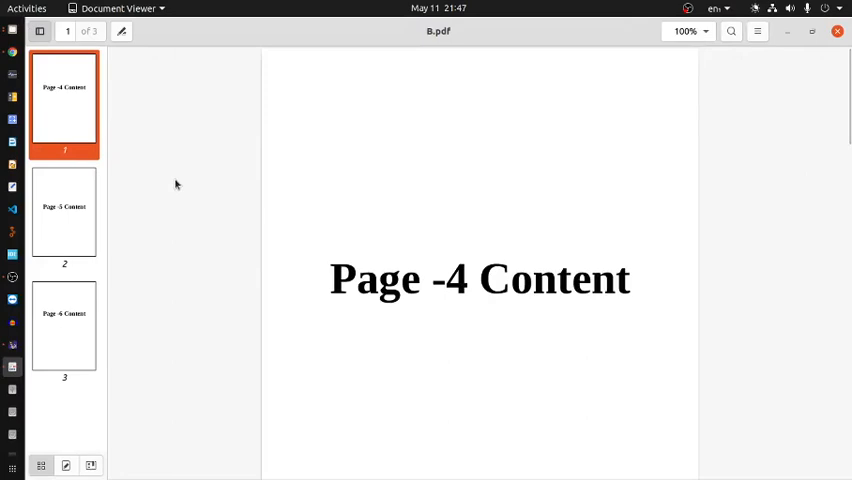
pyautogui.click(64, 213)
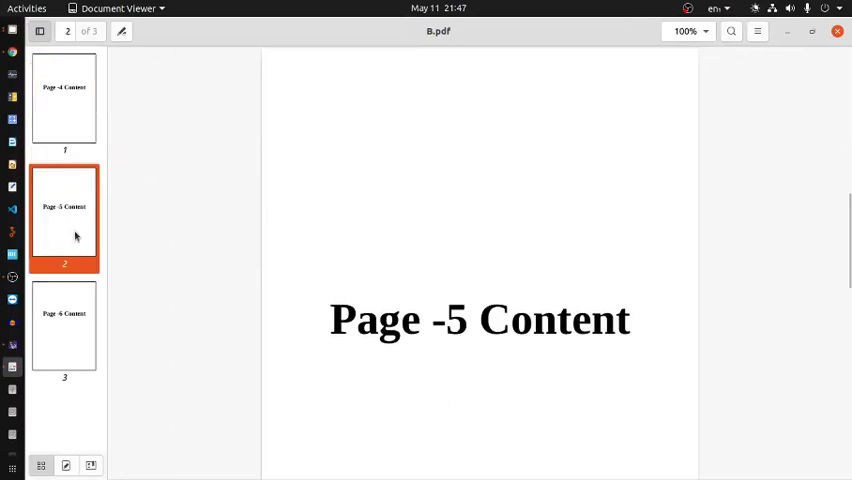
pyautogui.click(64, 330)
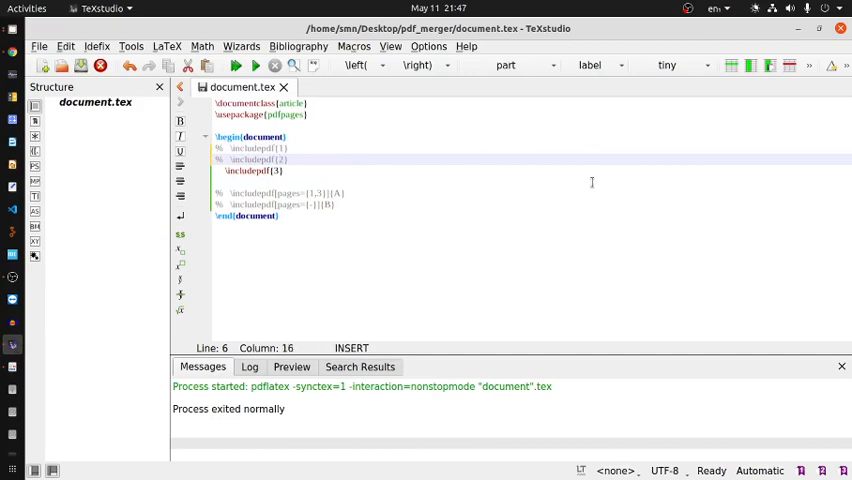
# Comment out the third single-file include and uncomment the B.pdf include line.
pyautogui.press('Down')
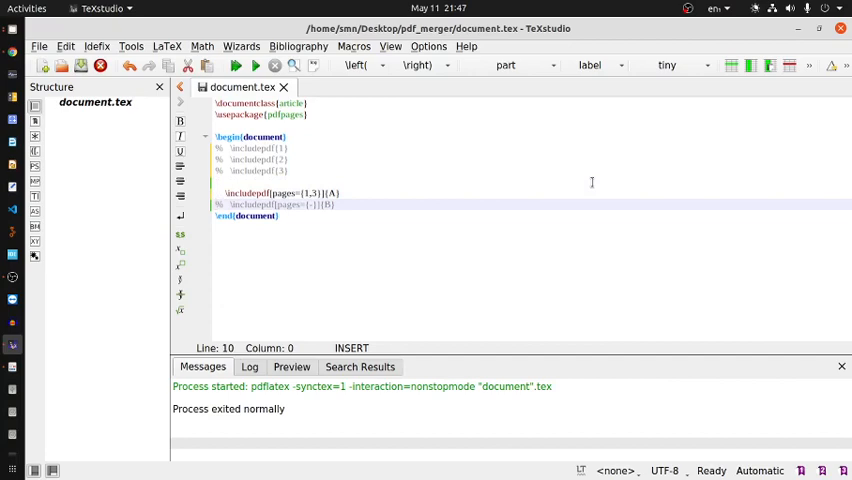
pyautogui.press('ctrl+a')
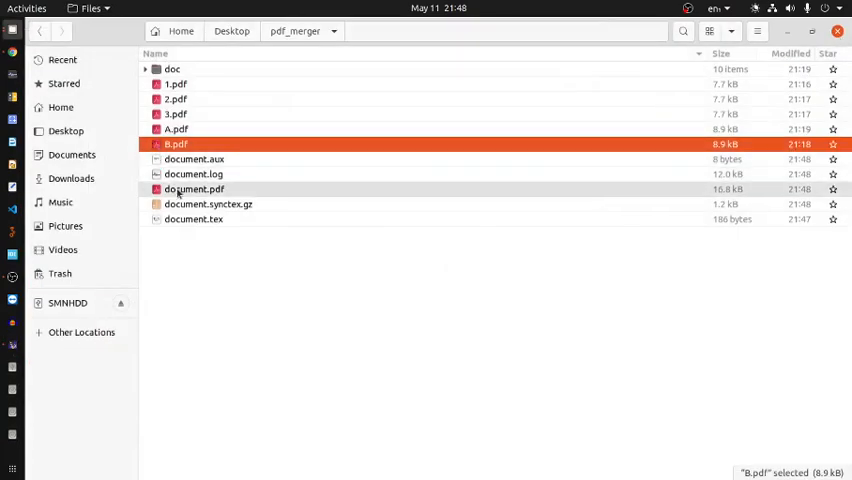
# Open the recompiled document.pdf and view its second page.
pyautogui.doubleClick(194, 189)
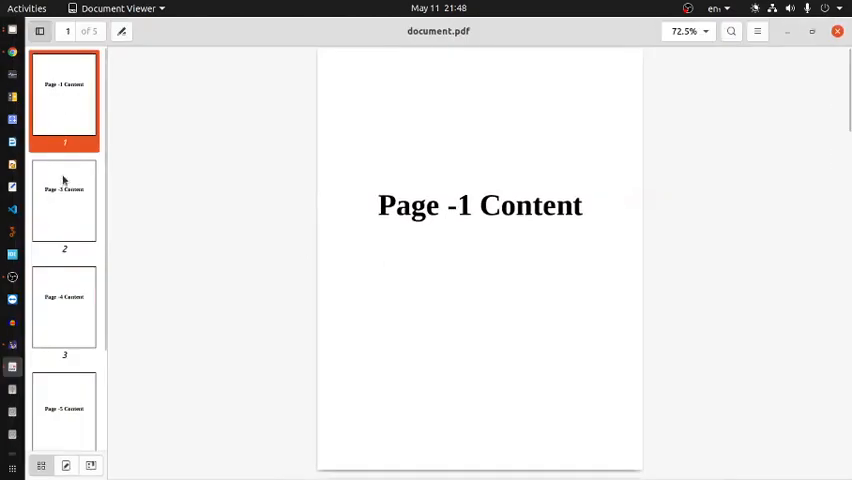
pyautogui.click(64, 200)
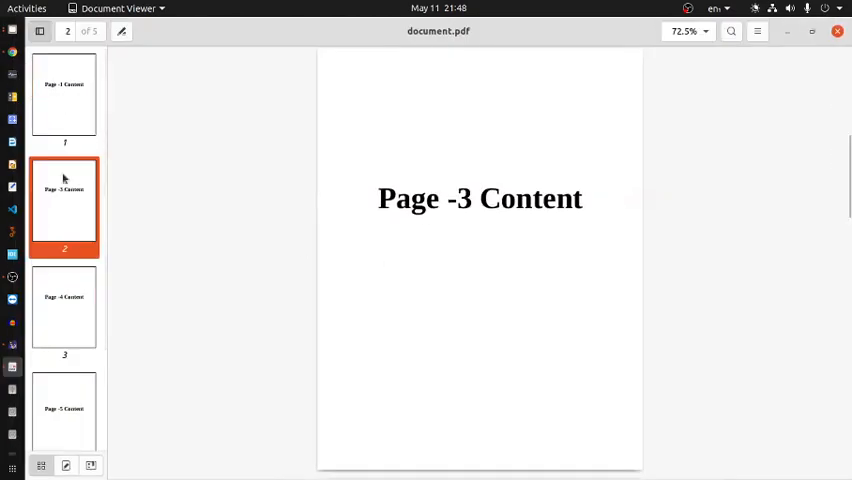
pyautogui.moveTo(80, 196)
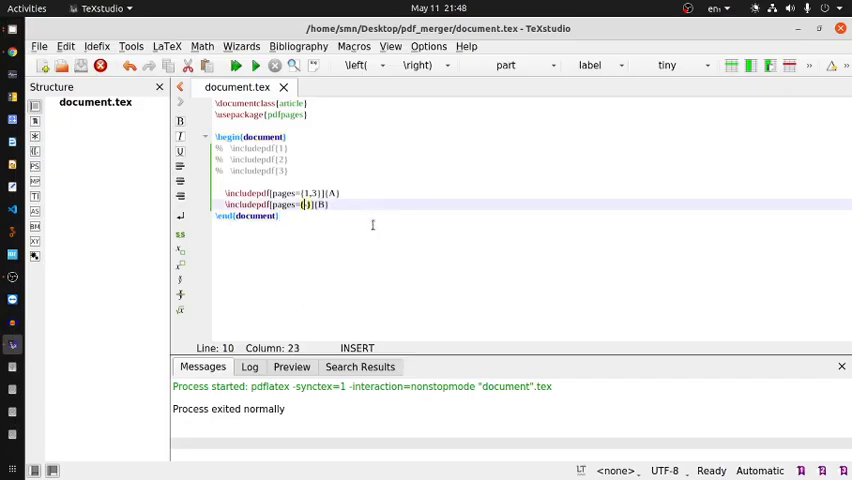
# Change B's page selection to start at 2 and remove page 3 from A's selection.
pyautogui.write('2-')
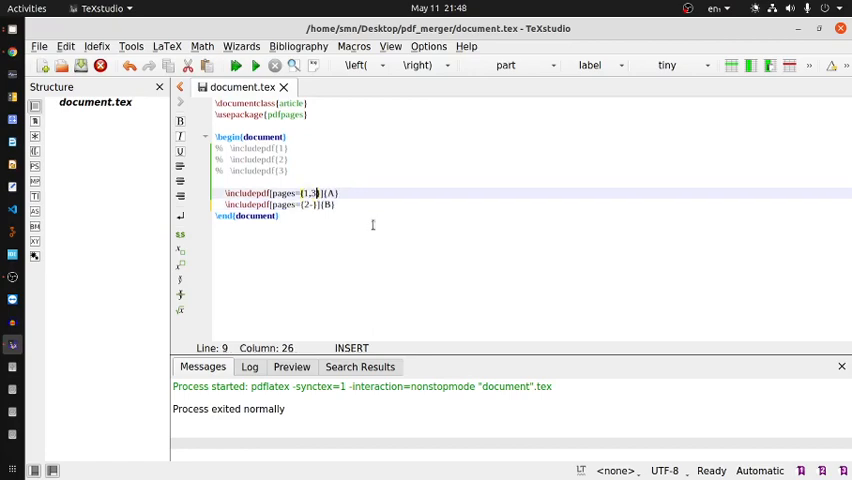
pyautogui.press('BackSpace')
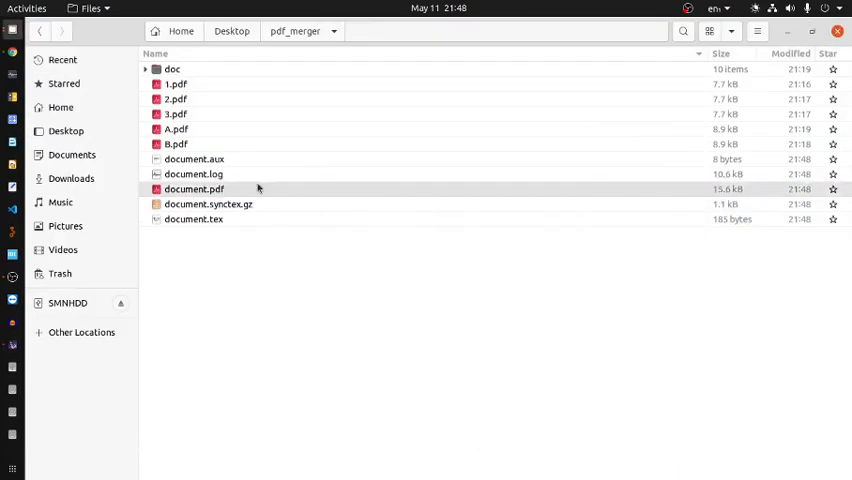
# Check pages 2 and 3 of the final document.pdf, then close the viewer.
pyautogui.doubleClick(194, 189)
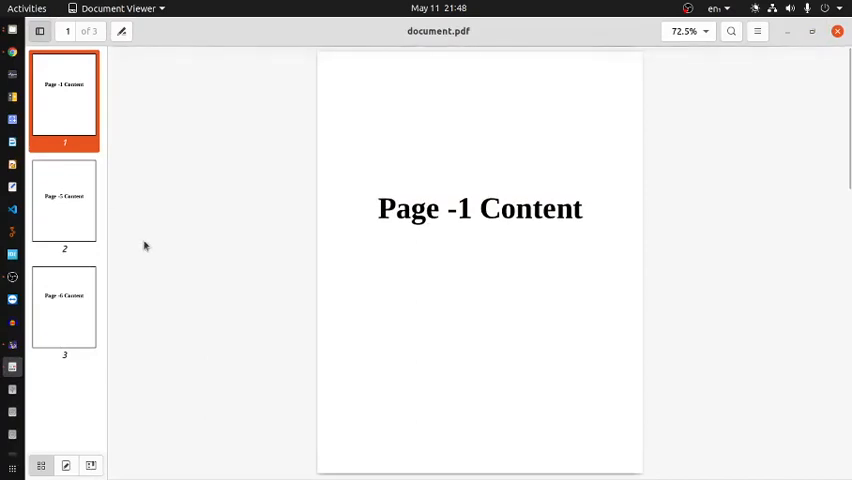
pyautogui.moveTo(144, 247)
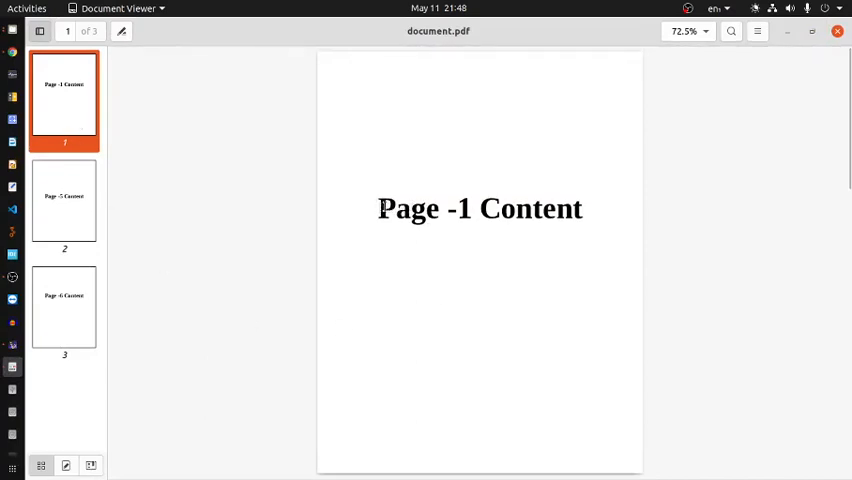
pyautogui.click(64, 200)
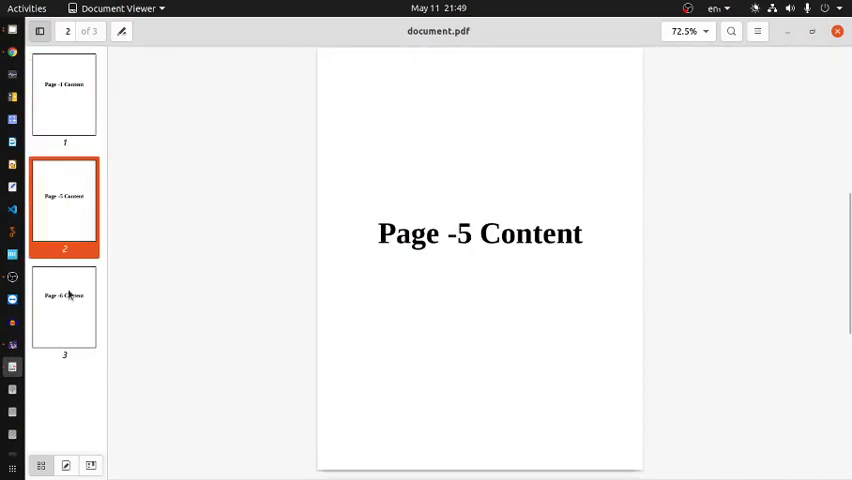
pyautogui.click(64, 308)
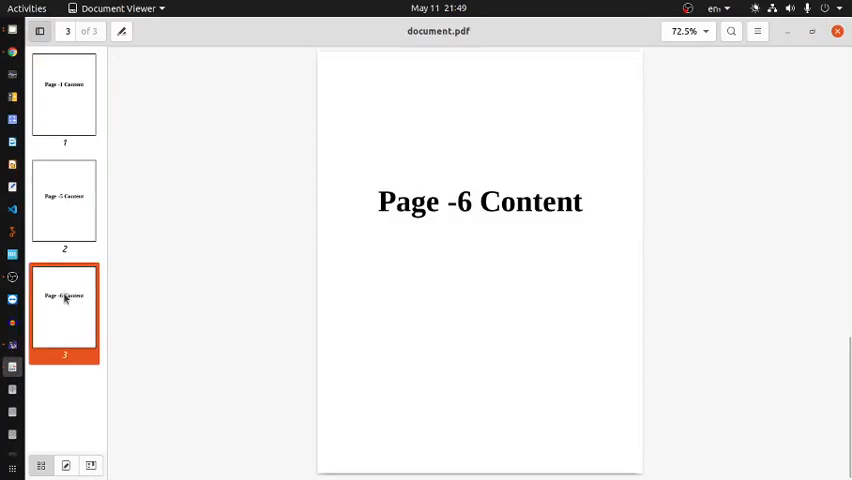
pyautogui.moveTo(67, 313)
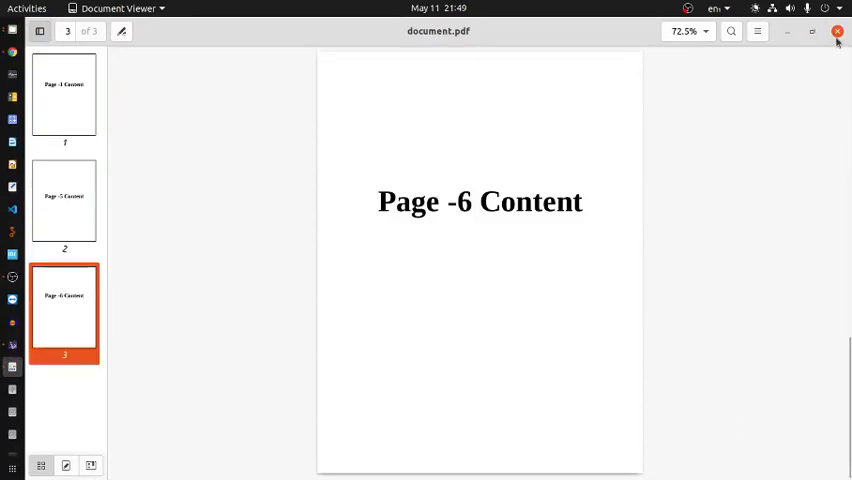
pyautogui.click(838, 31)
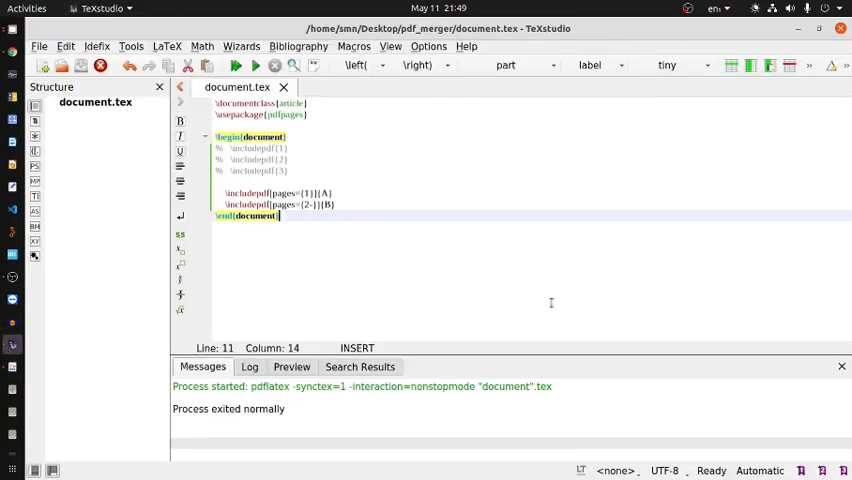